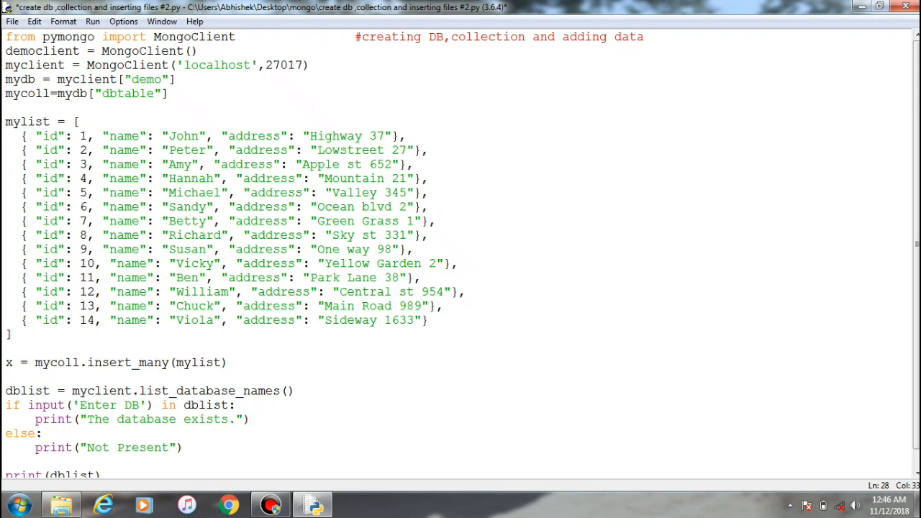
Step: Add two blank lines after the MongoClient('localhost',27017) line, before the demo database setup
{"action": "left_click", "coordinate": [251, 419]}
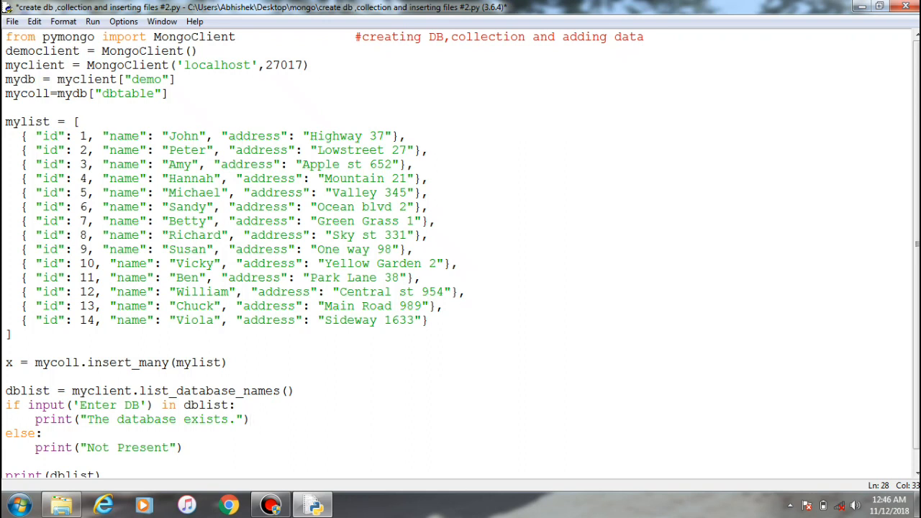
{"action": "left_click", "coordinate": [250, 419]}
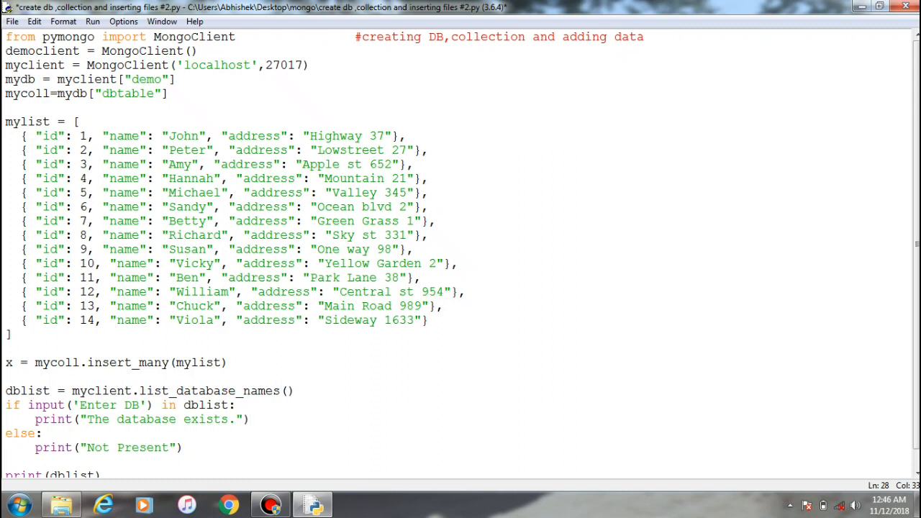
{"action": "left_click", "coordinate": [248, 419]}
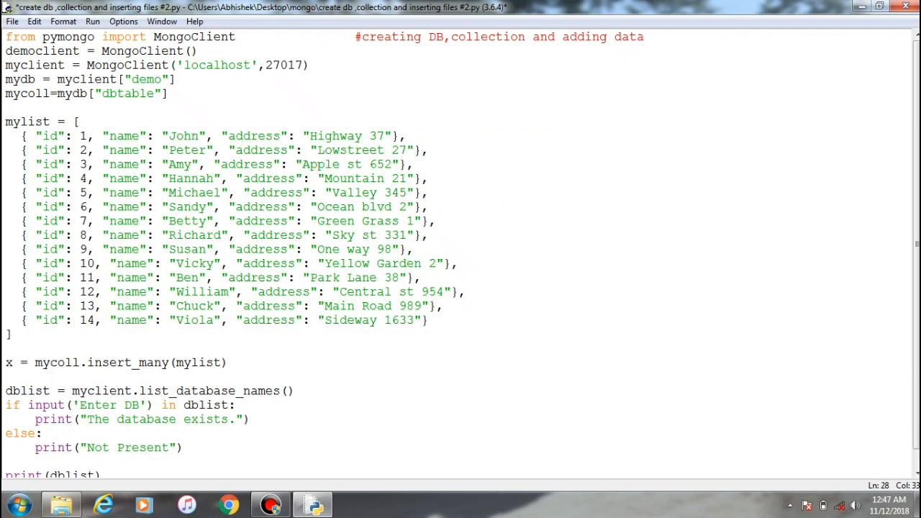
{"action": "left_click", "coordinate": [250, 419]}
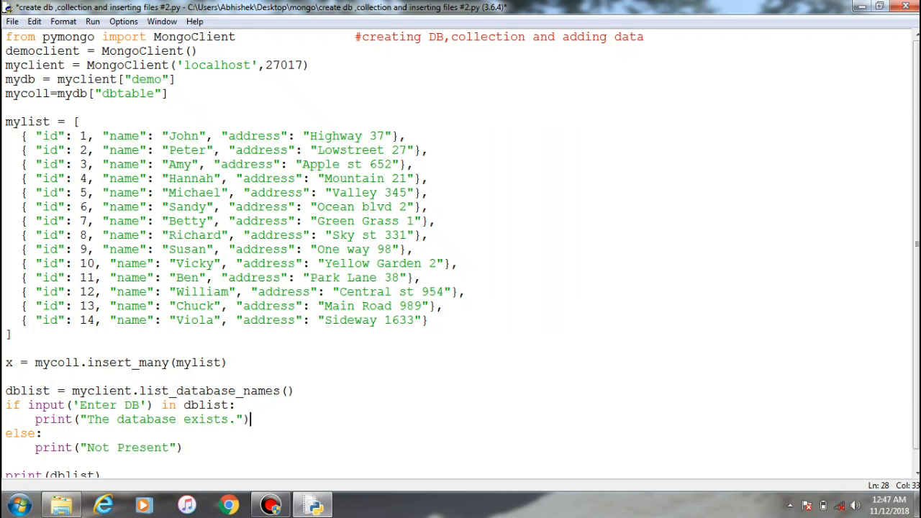
{"action": "left_click_drag", "start_coordinate": [72, 121], "coordinate": [342, 277]}
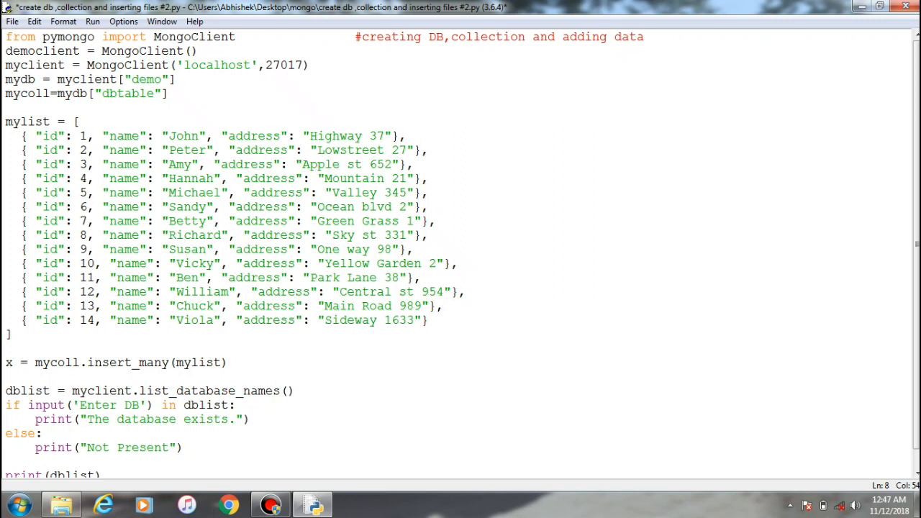
{"action": "left_click", "coordinate": [406, 136]}
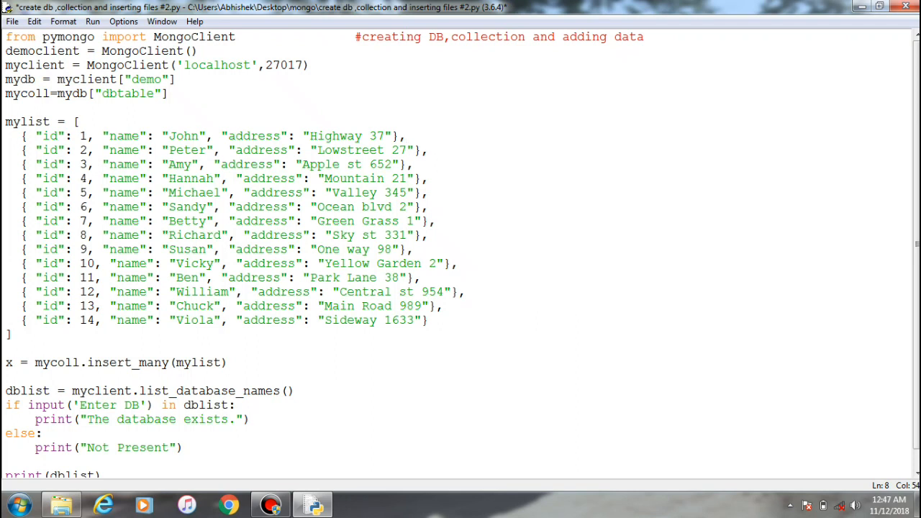
{"action": "left_click", "coordinate": [406, 136]}
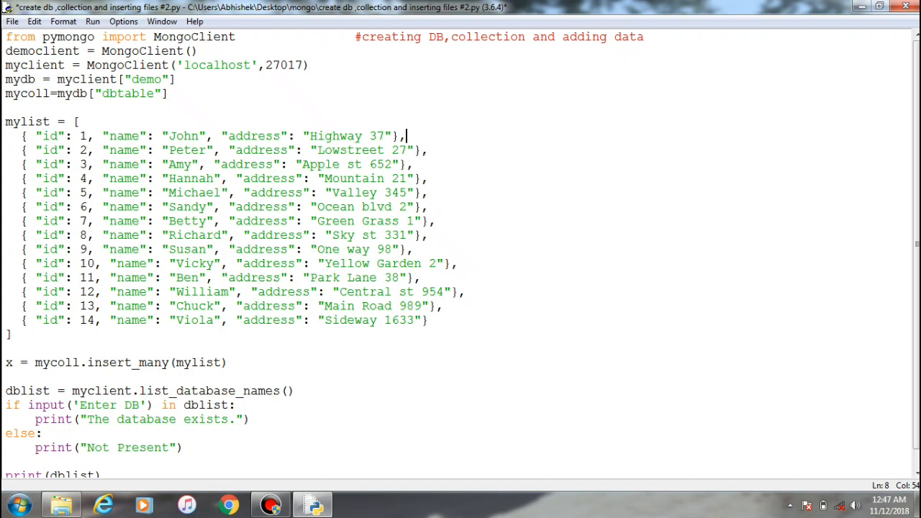
{"action": "double_click", "coordinate": [125, 135]}
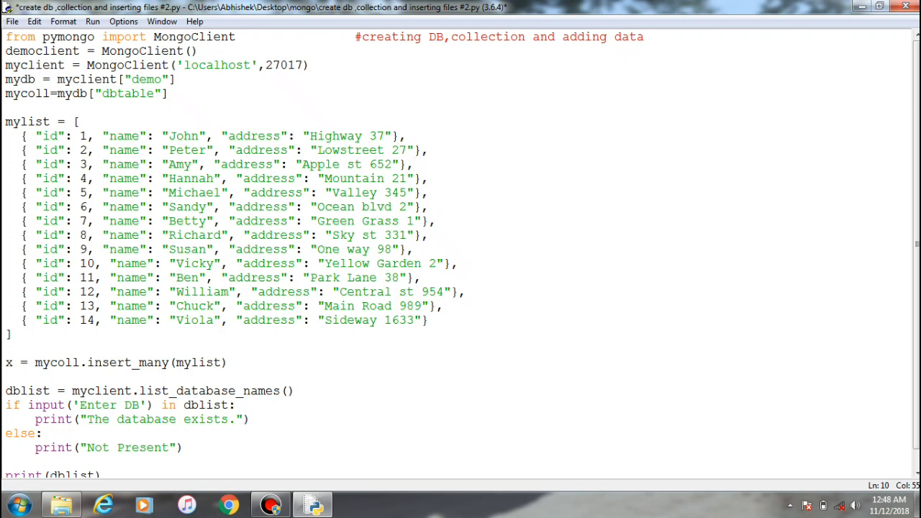
{"action": "left_click", "coordinate": [243, 37]}
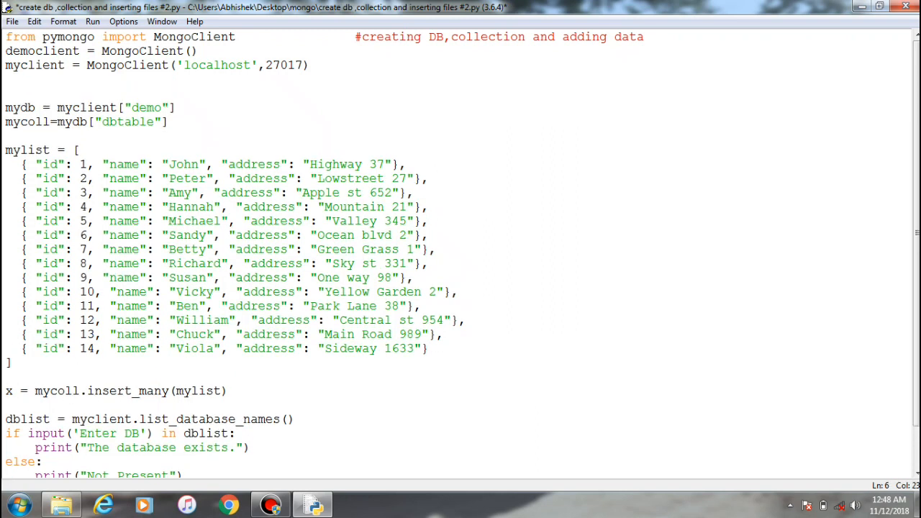
Step: Add a '#db name' comment after the demo database line
{"action": "double_click", "coordinate": [21, 107]}
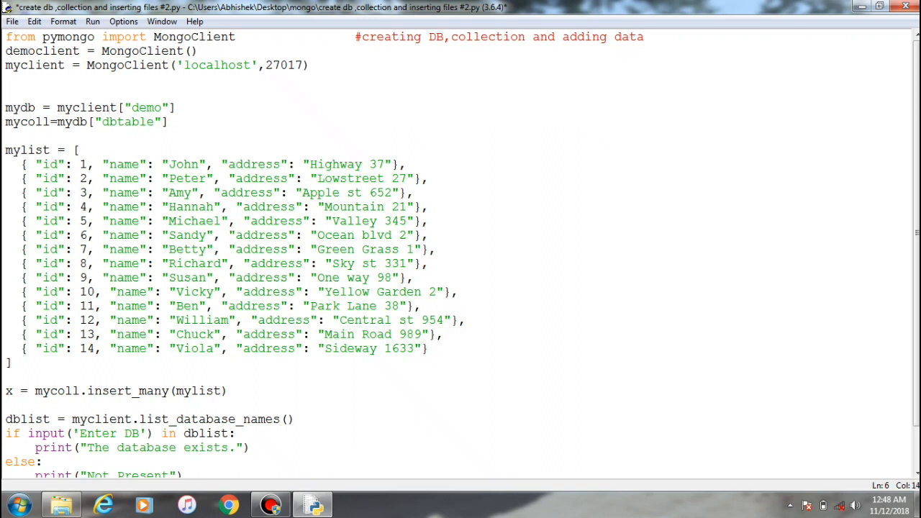
{"action": "double_click", "coordinate": [146, 107]}
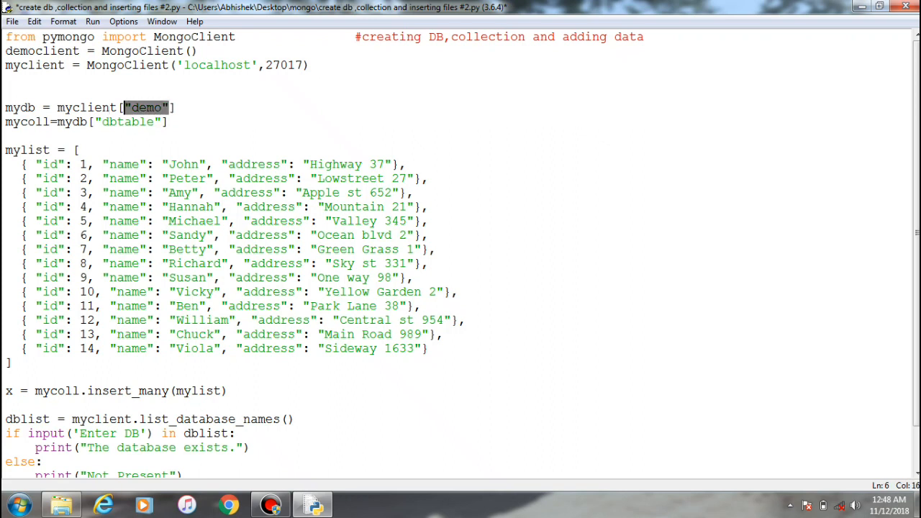
{"action": "left_click", "coordinate": [176, 107]}
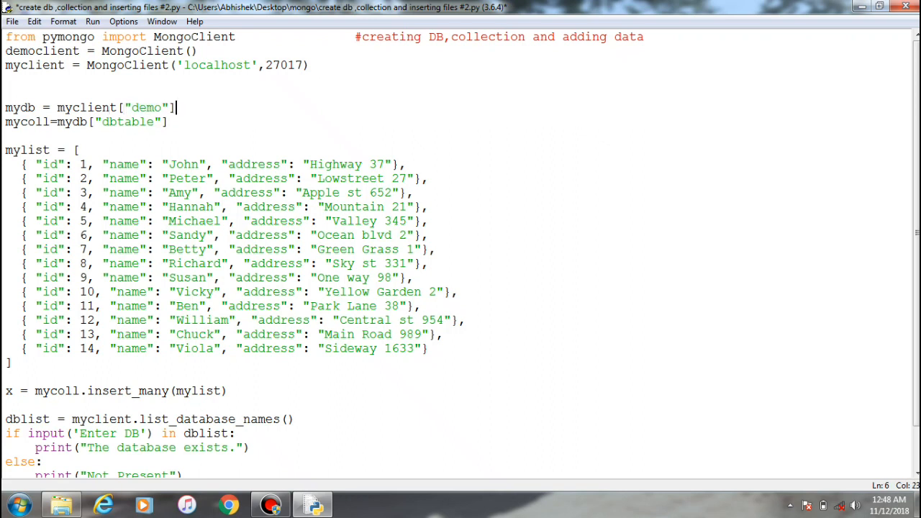
{"action": "type", "text": "#"}
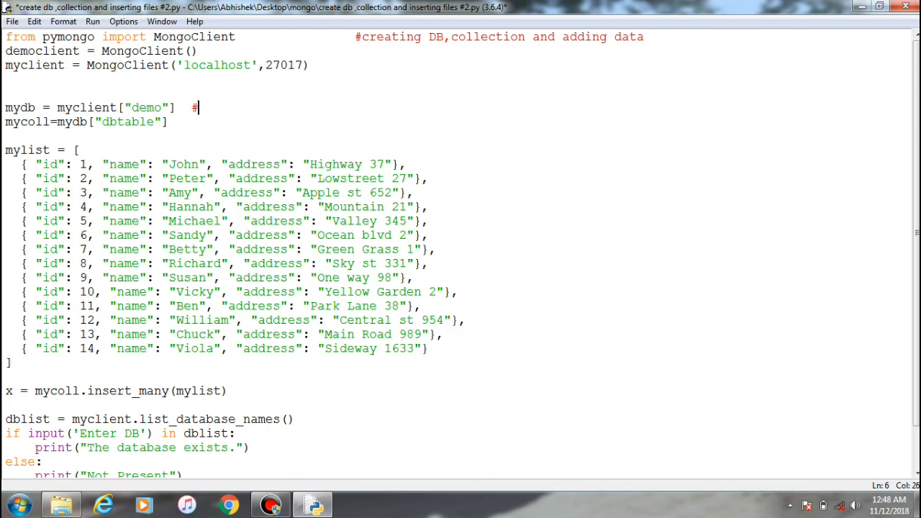
{"action": "type", "text": "db"}
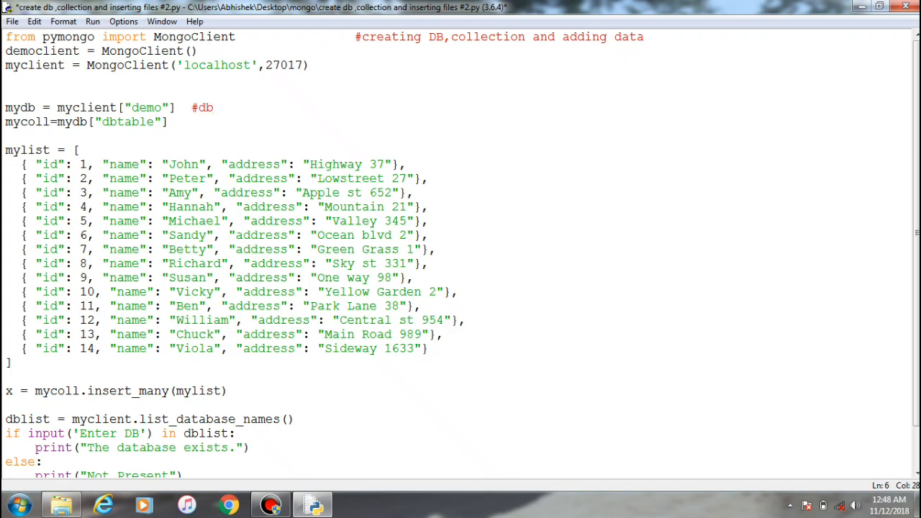
{"action": "type", "text": "nam"}
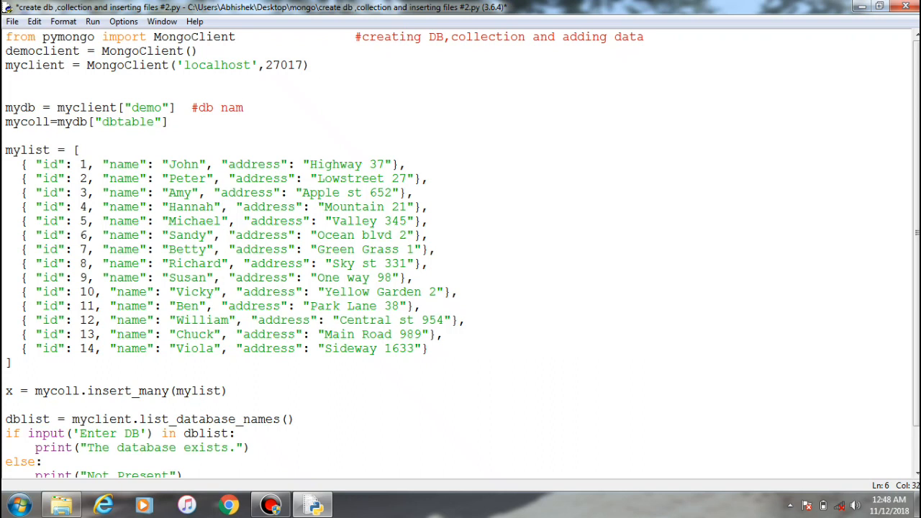
{"action": "type", "text": "e"}
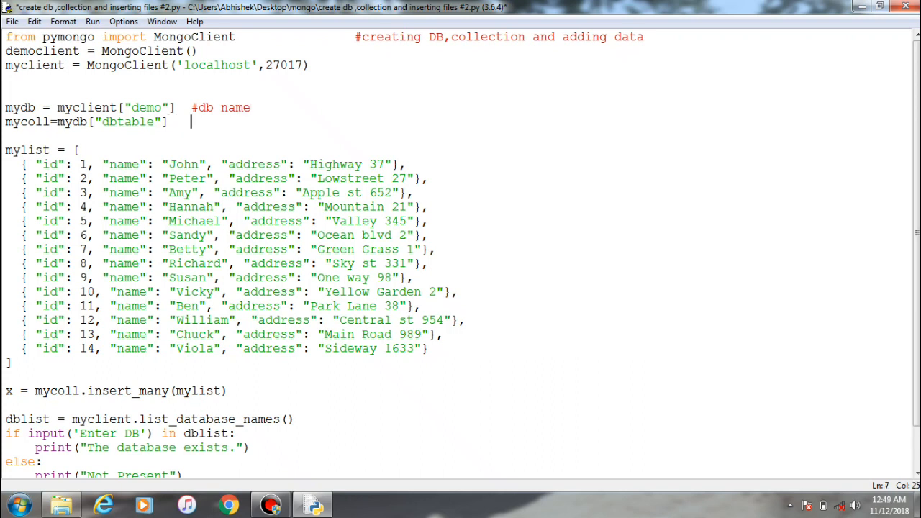
Step: Add a '#colletion name' comment after the dbtable collection line
{"action": "type", "text": "#co"}
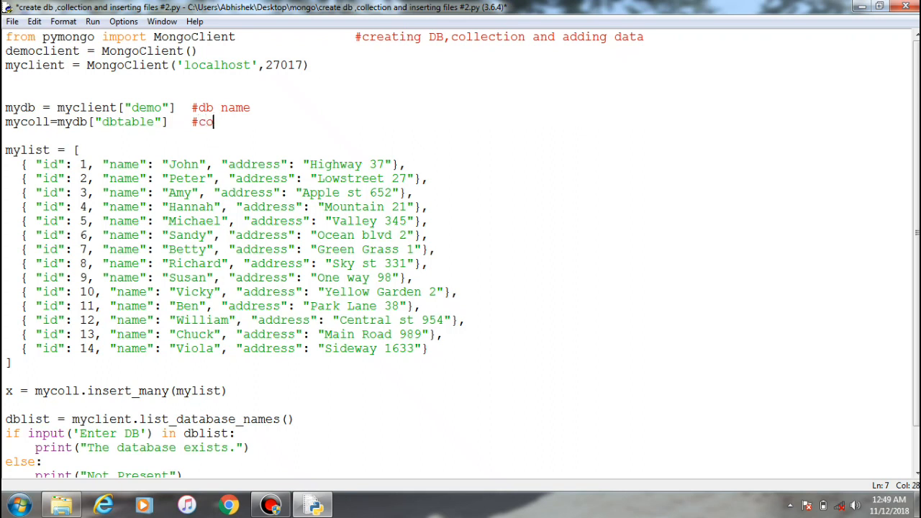
{"action": "type", "text": "llet"}
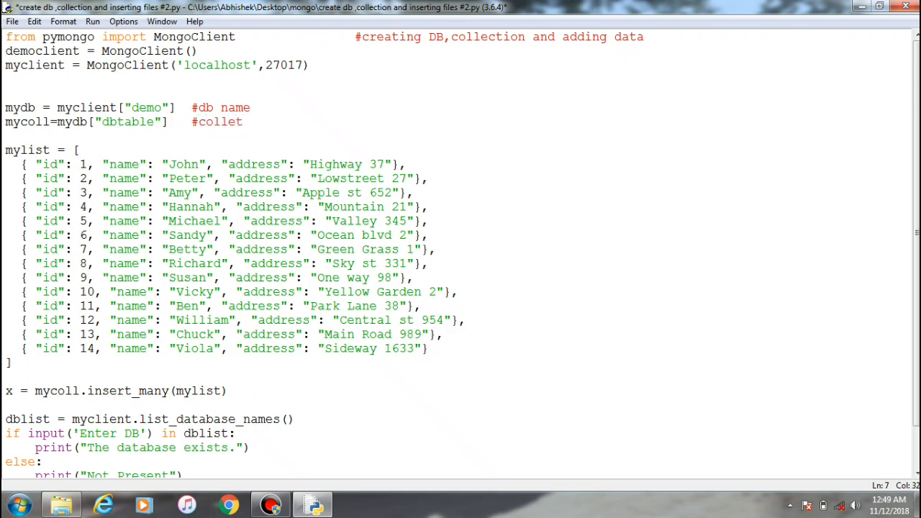
{"action": "type", "text": "ion n"}
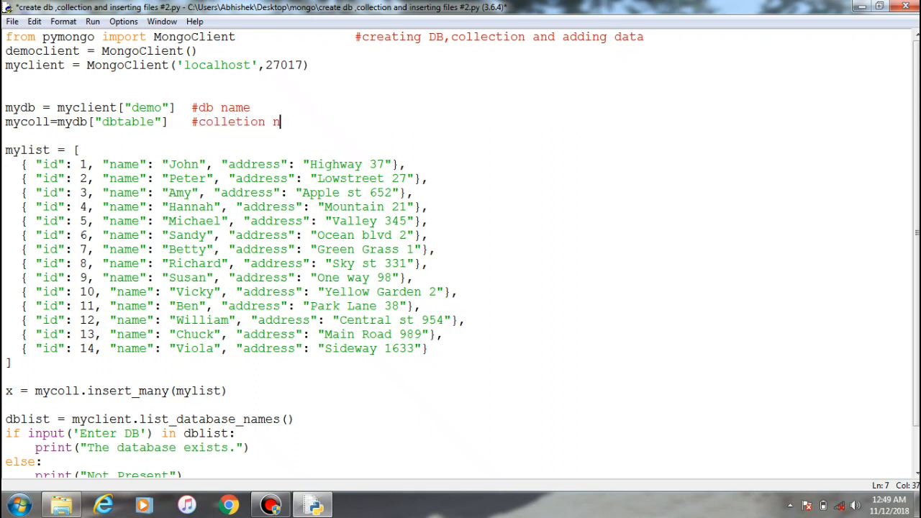
{"action": "type", "text": "ame"}
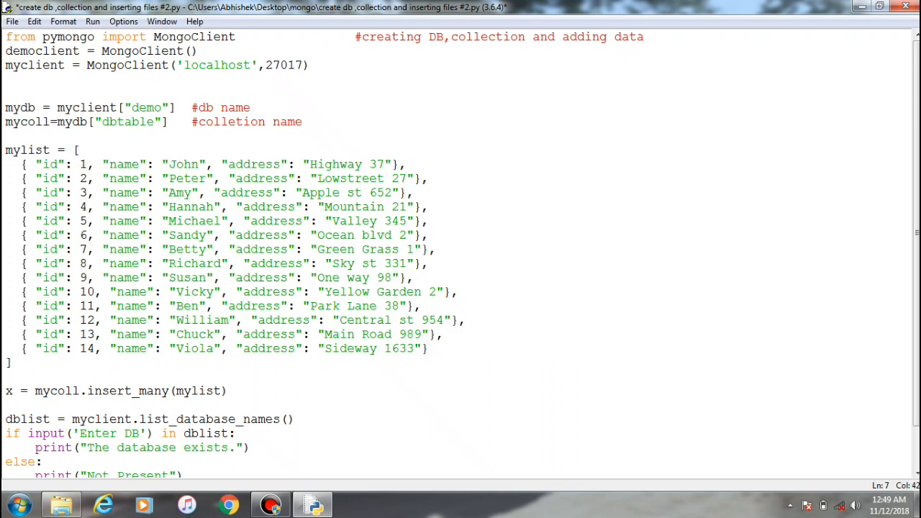
{"action": "left_click", "coordinate": [317, 121]}
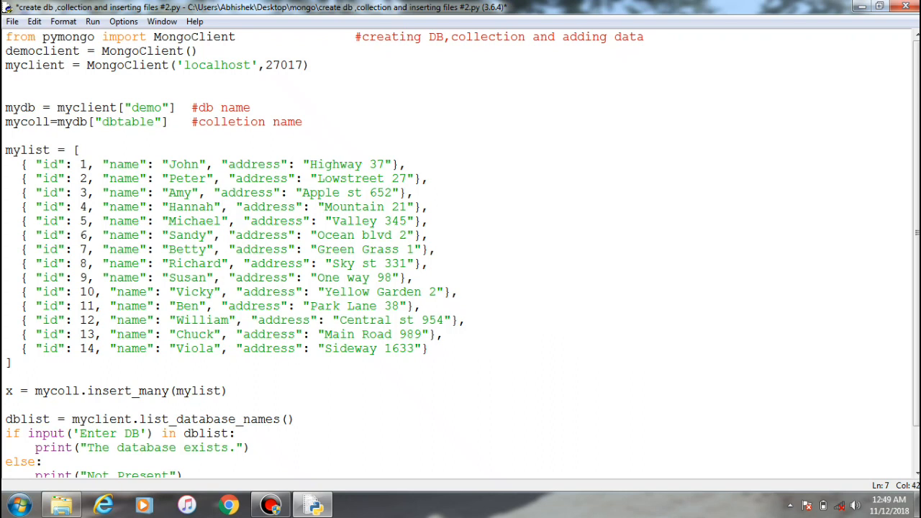
{"action": "left_click", "coordinate": [315, 122]}
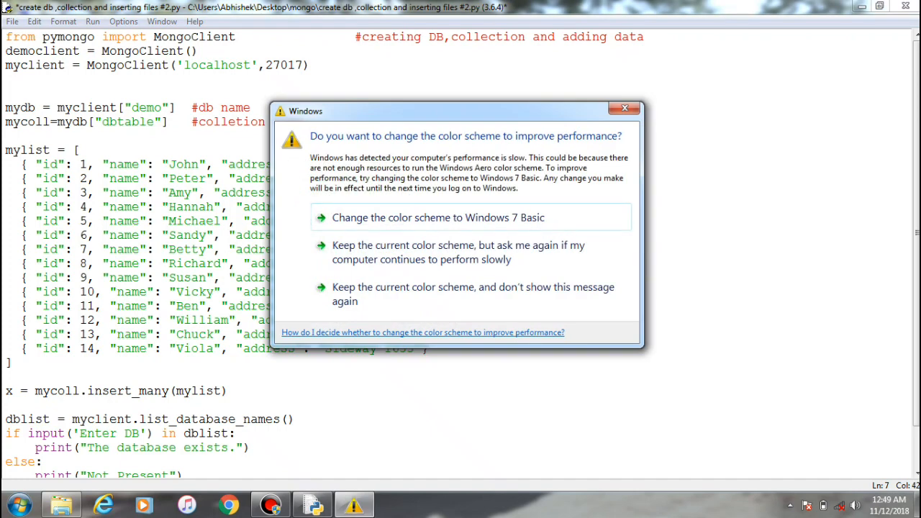
{"action": "left_click", "coordinate": [623, 108]}
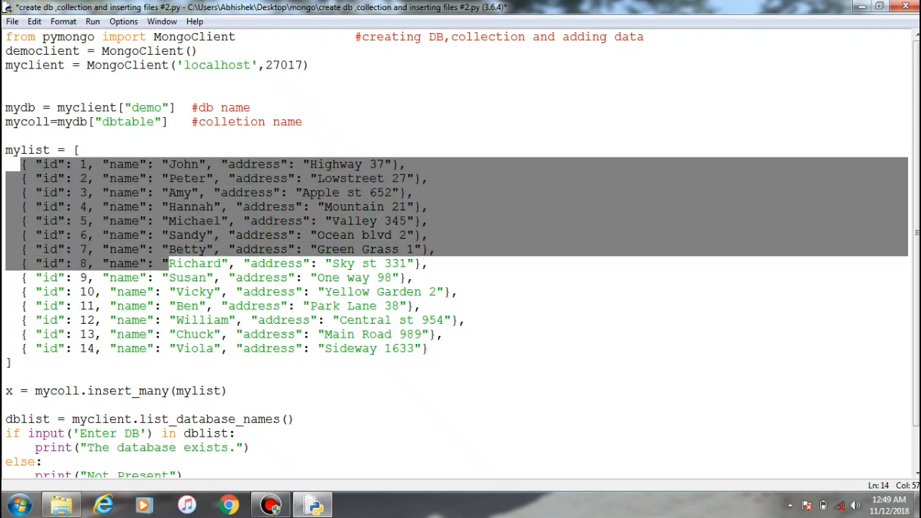
{"action": "left_click", "coordinate": [430, 348]}
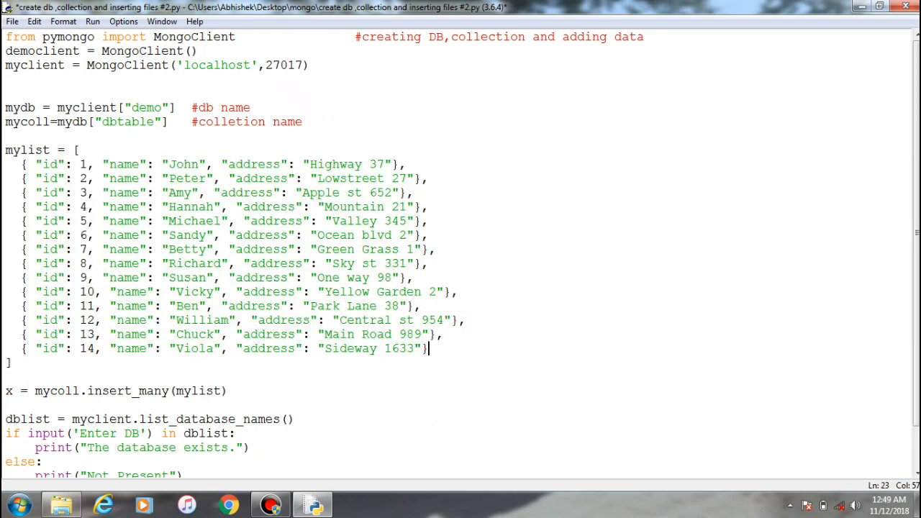
{"action": "double_click", "coordinate": [127, 122]}
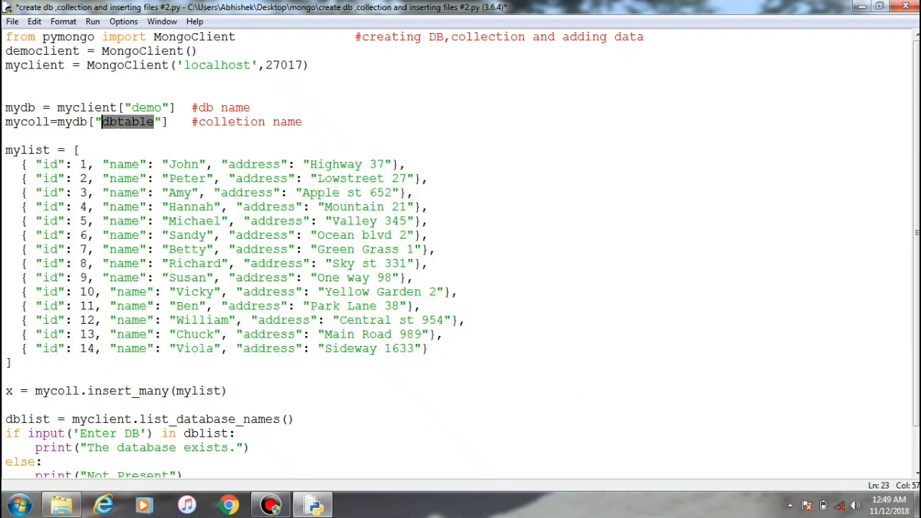
{"action": "left_click", "coordinate": [317, 122]}
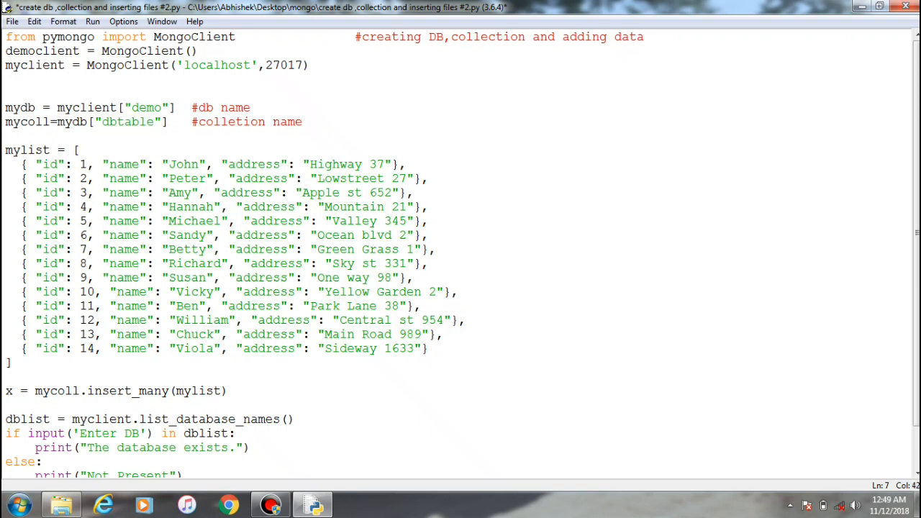
{"action": "double_click", "coordinate": [26, 150]}
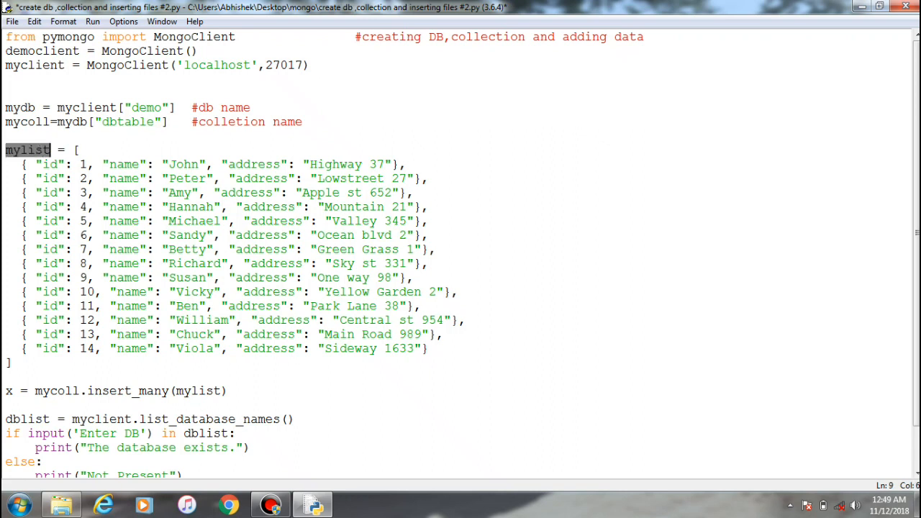
{"action": "left_click", "coordinate": [212, 391]}
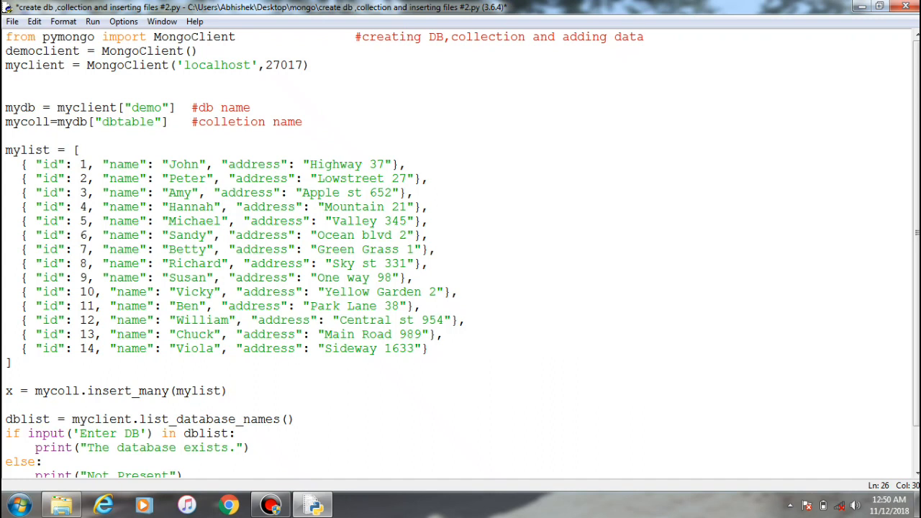
{"action": "double_click", "coordinate": [128, 391]}
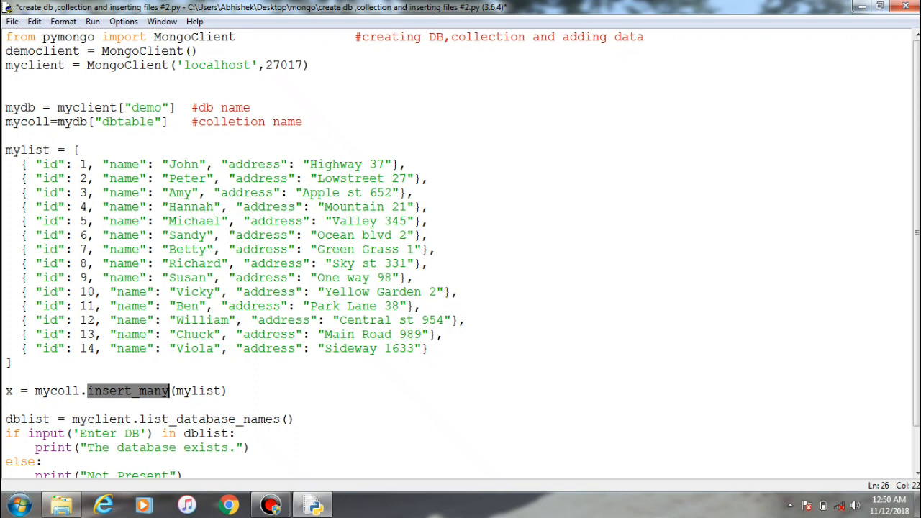
{"action": "left_click", "coordinate": [80, 391]}
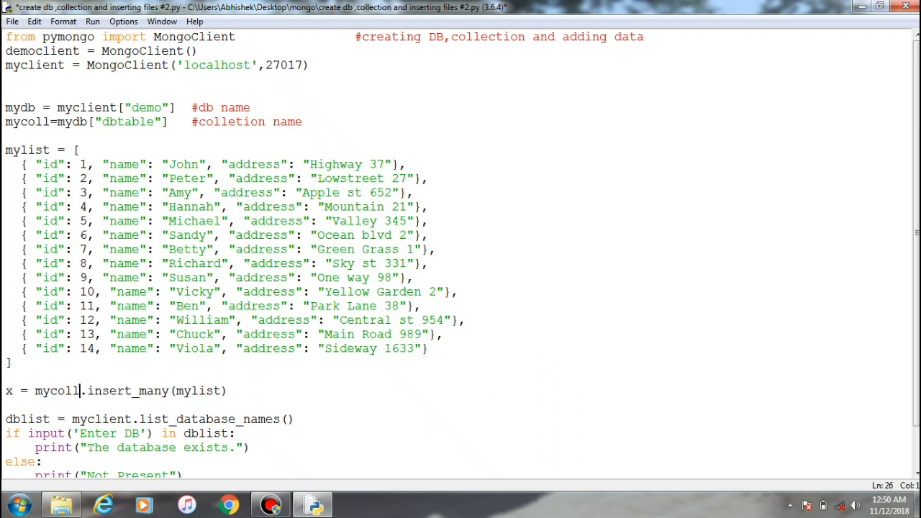
{"action": "double_click", "coordinate": [57, 391]}
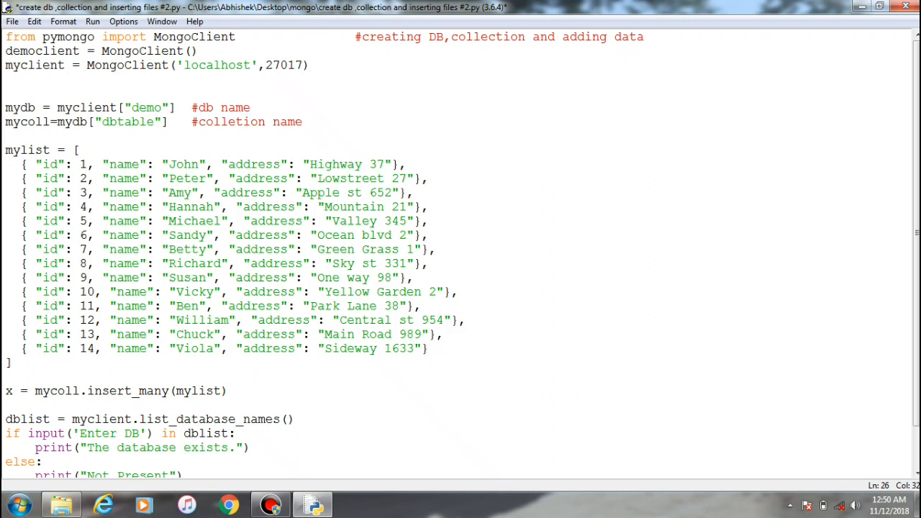
Step: Add '#insert_one' after insert_many(mylist), then highlight John's Highway 37 record
{"action": "type", "text": "#ins"}
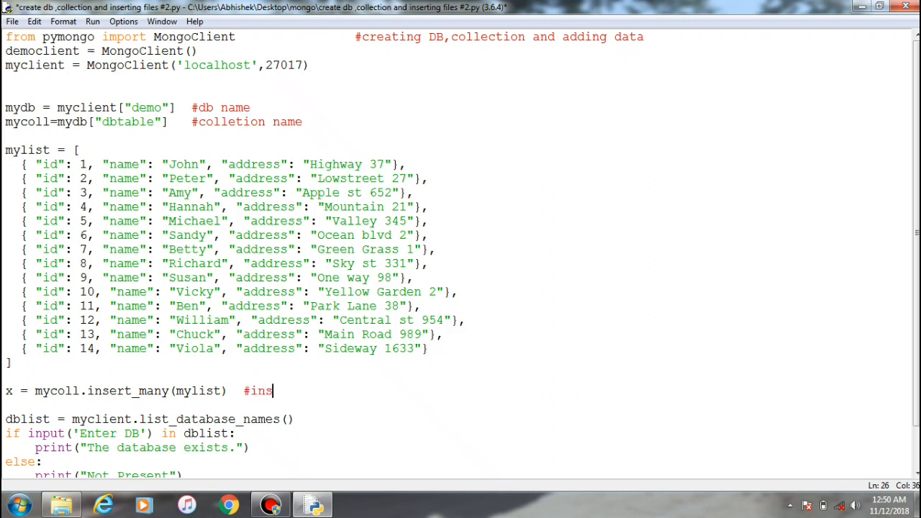
{"action": "type", "text": "ert"}
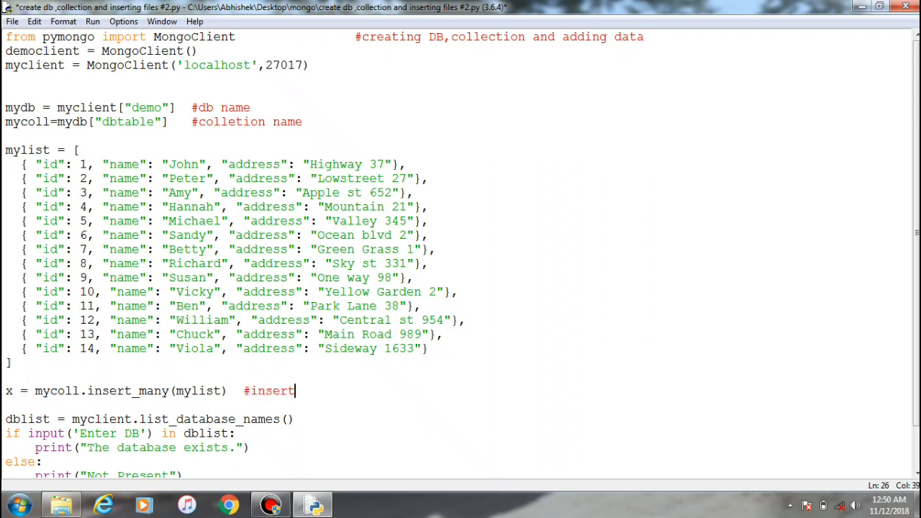
{"action": "type", "text": "_one"}
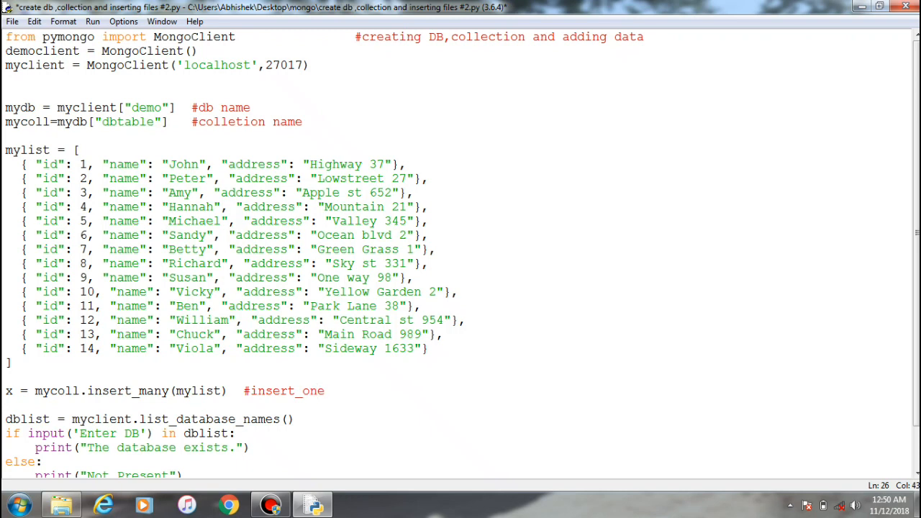
{"action": "left_click", "coordinate": [323, 390]}
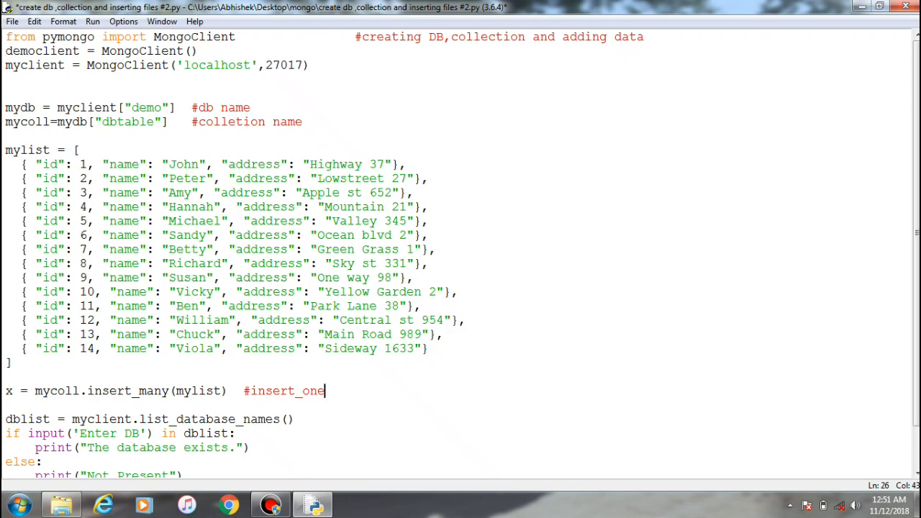
{"action": "left_click_drag", "start_coordinate": [22, 179], "coordinate": [427, 348]}
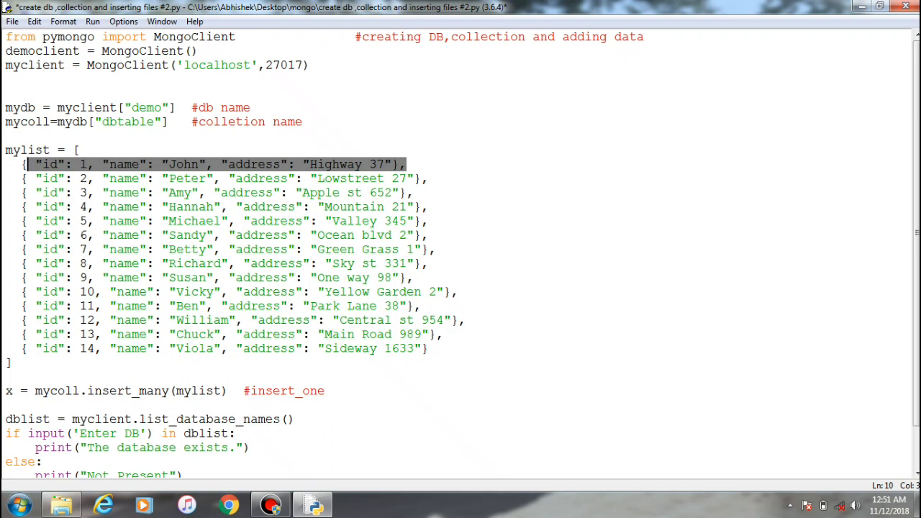
{"action": "left_click", "coordinate": [8, 376]}
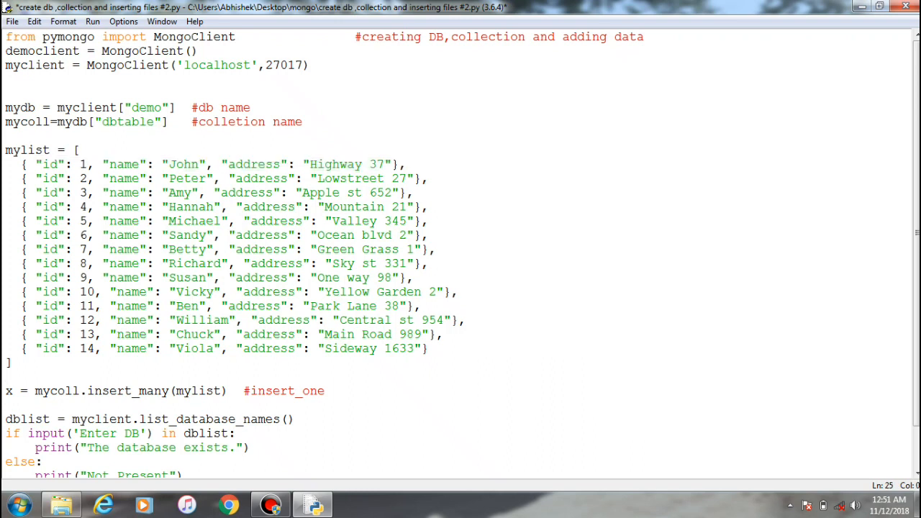
{"action": "left_click_drag", "start_coordinate": [5, 150], "coordinate": [5, 391]}
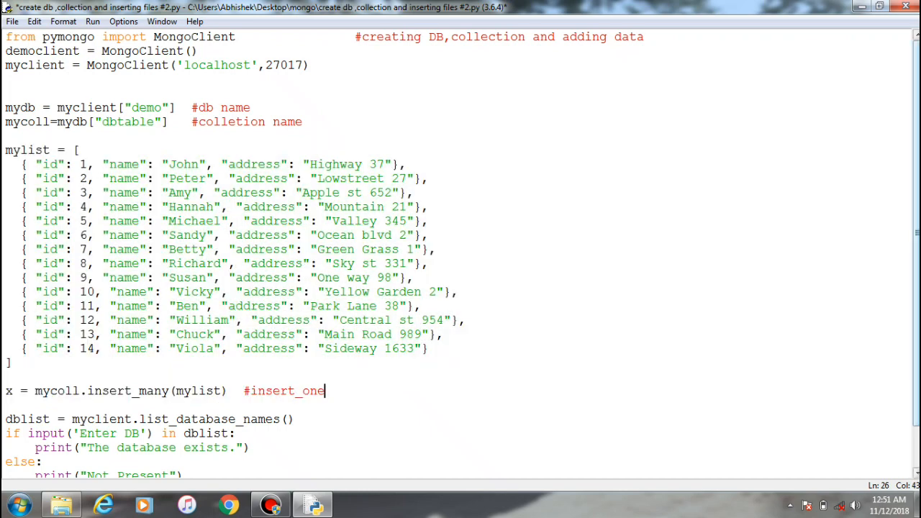
{"action": "scroll", "scroll_direction": "down", "scroll_amount": 3}
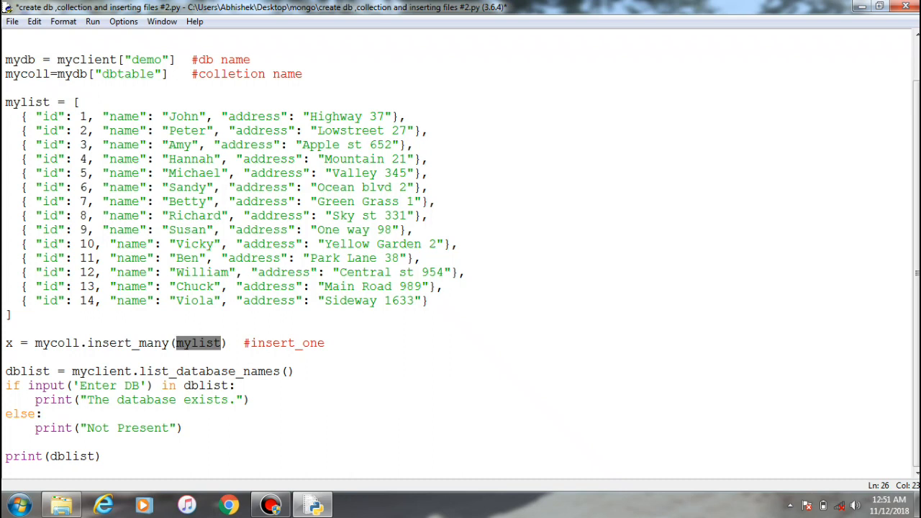
Step: Highlight the demo name, dblist print and list_database_names call, then save the script
{"action": "left_click", "coordinate": [5, 371]}
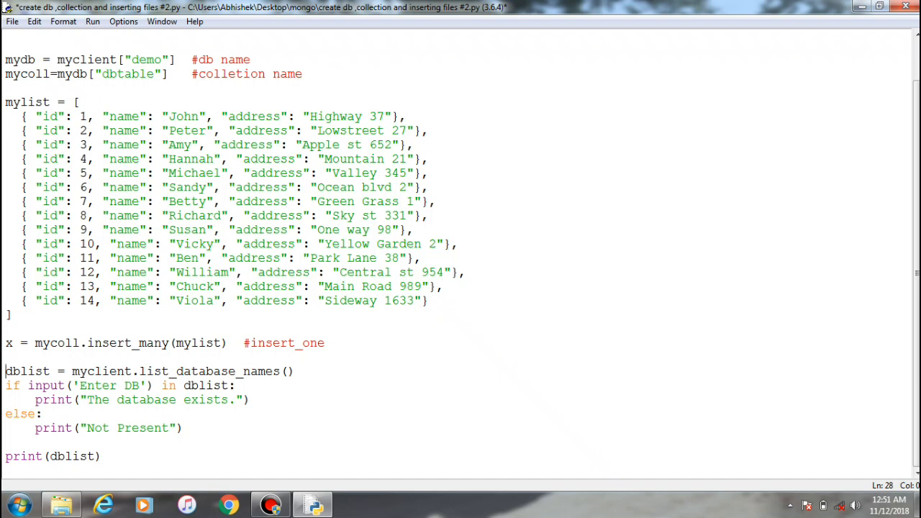
{"action": "double_click", "coordinate": [148, 60]}
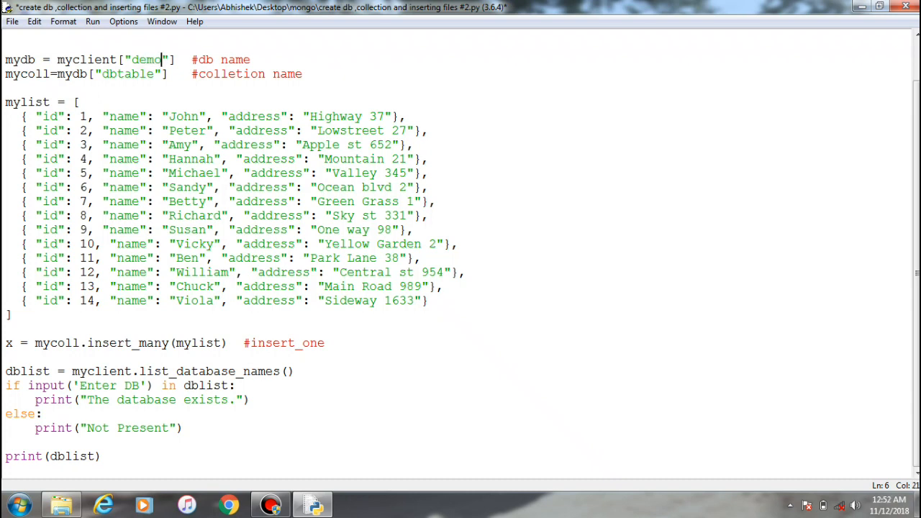
{"action": "double_click", "coordinate": [108, 370]}
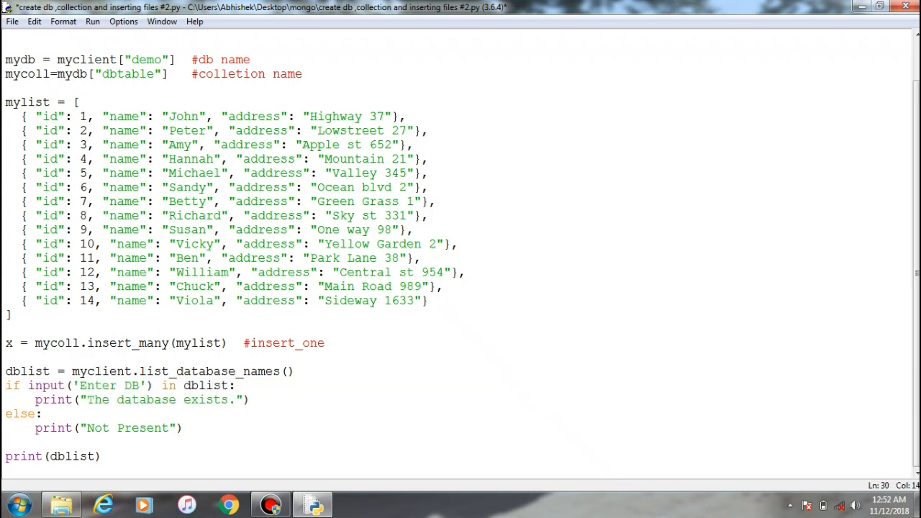
{"action": "double_click", "coordinate": [151, 59]}
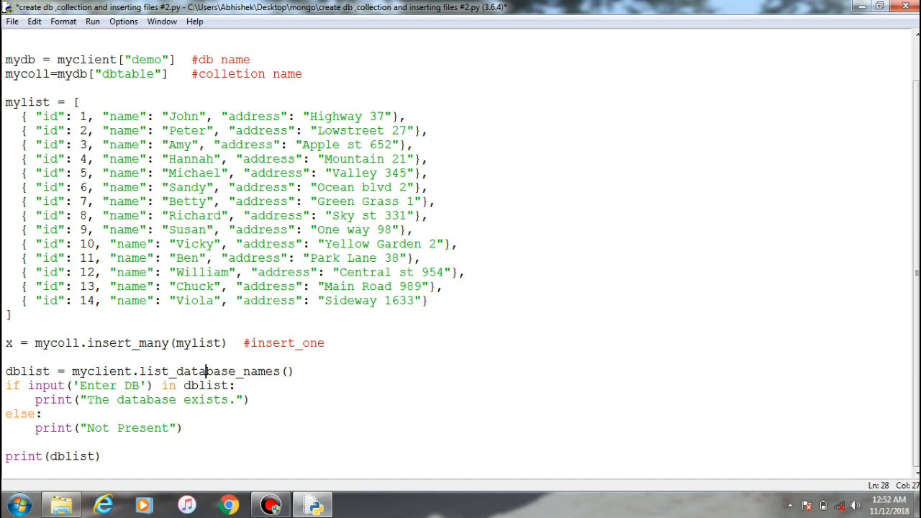
{"action": "key", "text": "ctrl+s"}
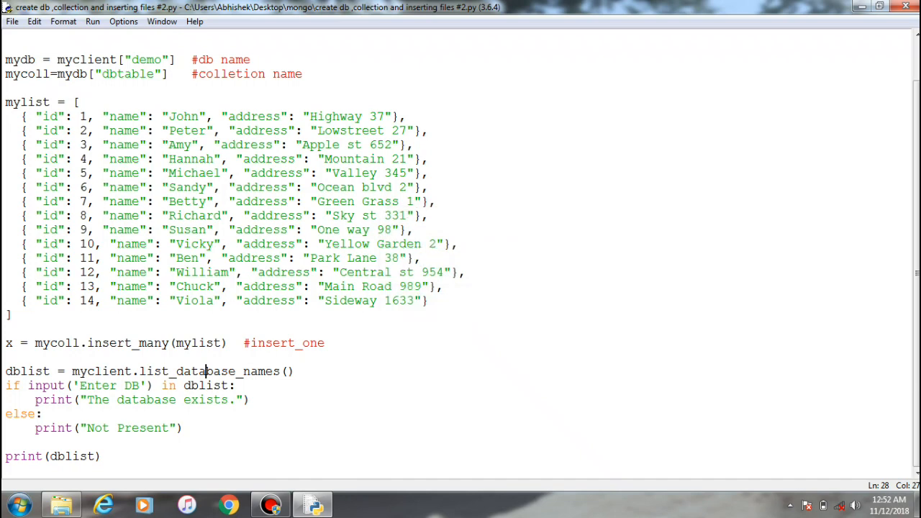
Step: Run the script with F5 so the shell shows the 'Enter DB' prompt
{"action": "key", "text": "F5"}
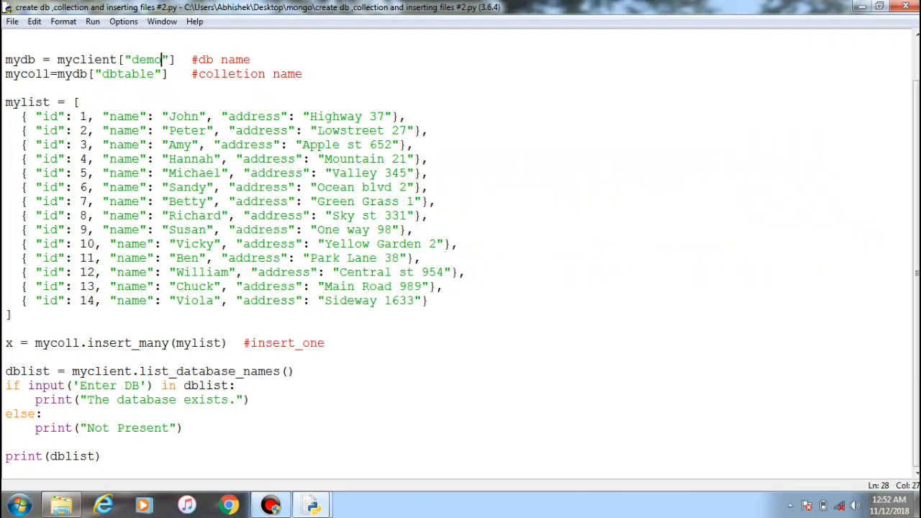
{"action": "double_click", "coordinate": [146, 59]}
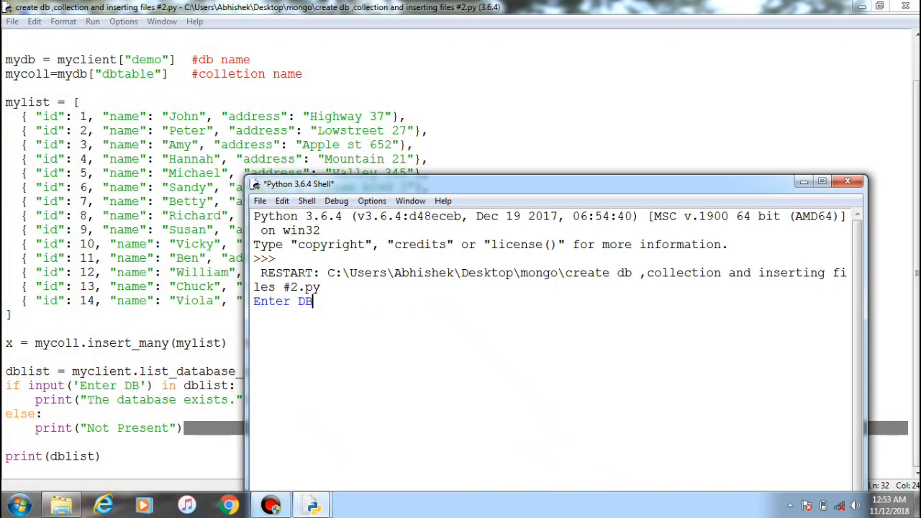
Step: Enter 'demo' at the prompt, confirming the database exists, then return to insert_many
{"action": "type", "text": "de"}
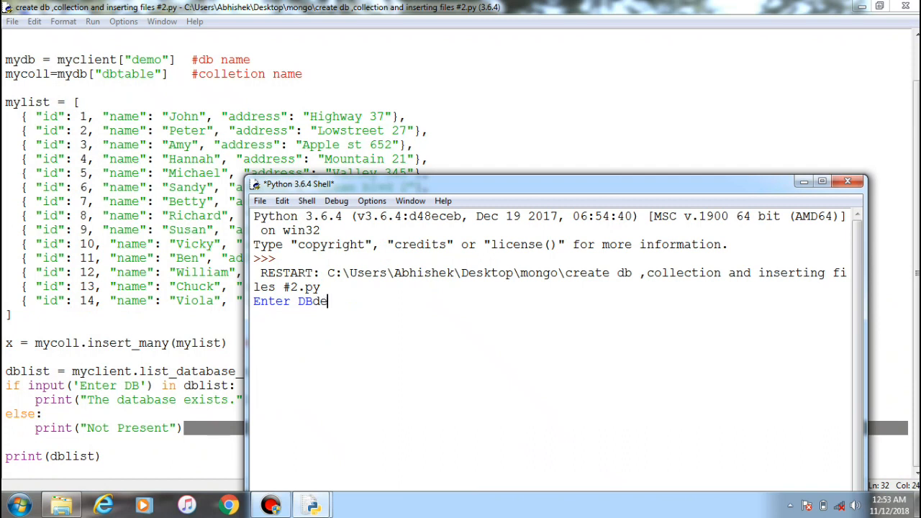
{"action": "key", "text": "Return"}
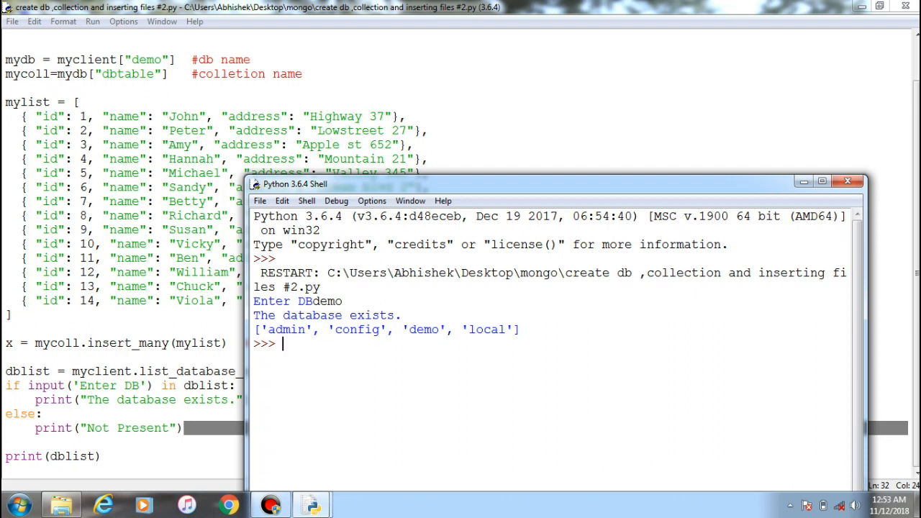
{"action": "double_click", "coordinate": [426, 330]}
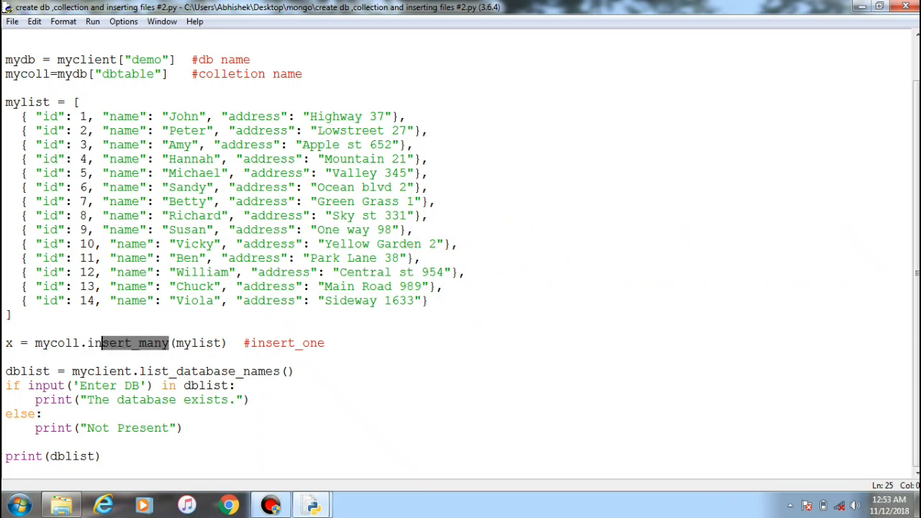
{"action": "left_click", "coordinate": [233, 385]}
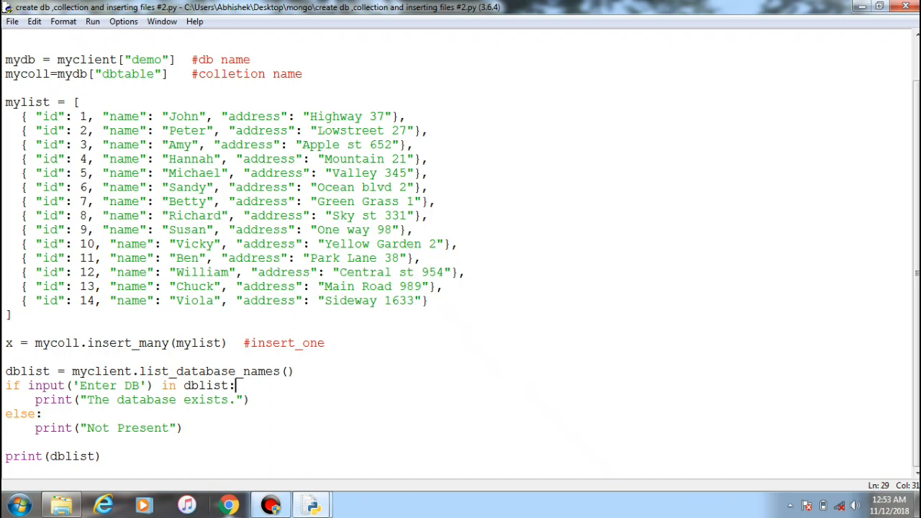
{"action": "mouse_move", "coordinate": [311, 504]}
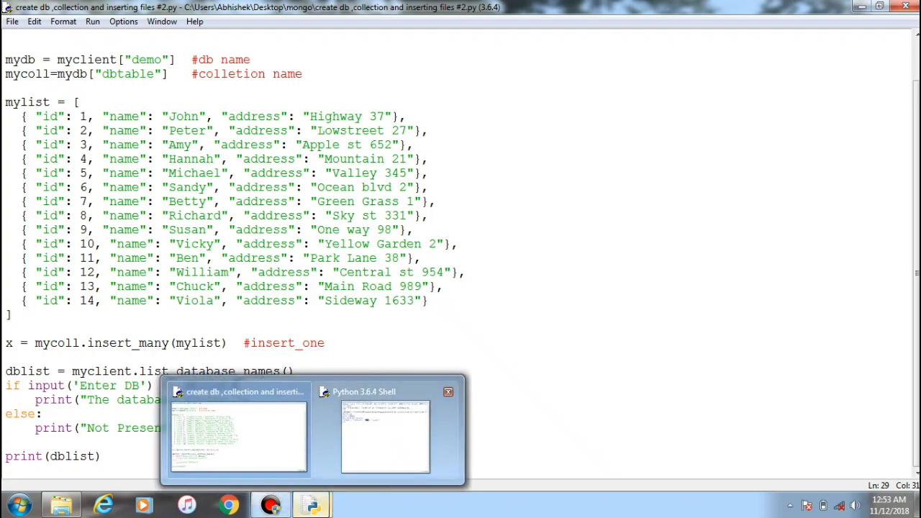
{"action": "left_click", "coordinate": [385, 435]}
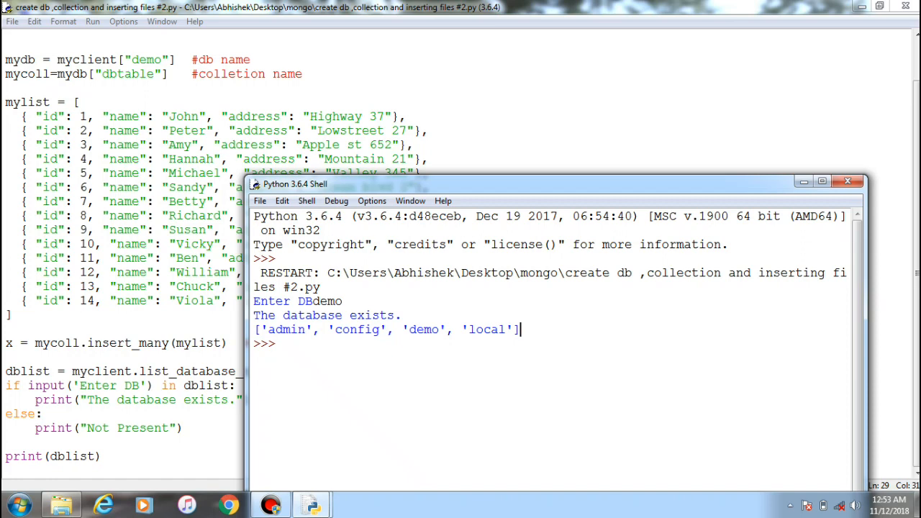
{"action": "left_click", "coordinate": [848, 181]}
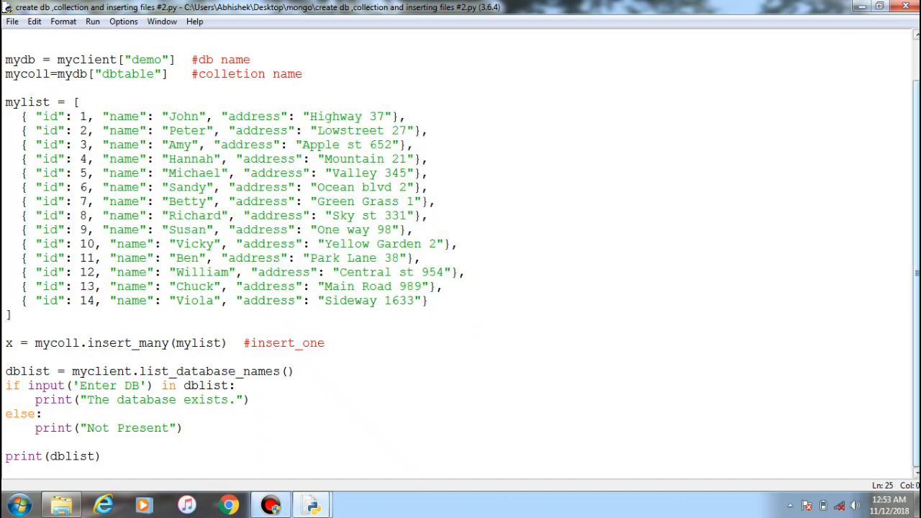
{"action": "scroll", "scroll_direction": "up", "scroll_amount": 3}
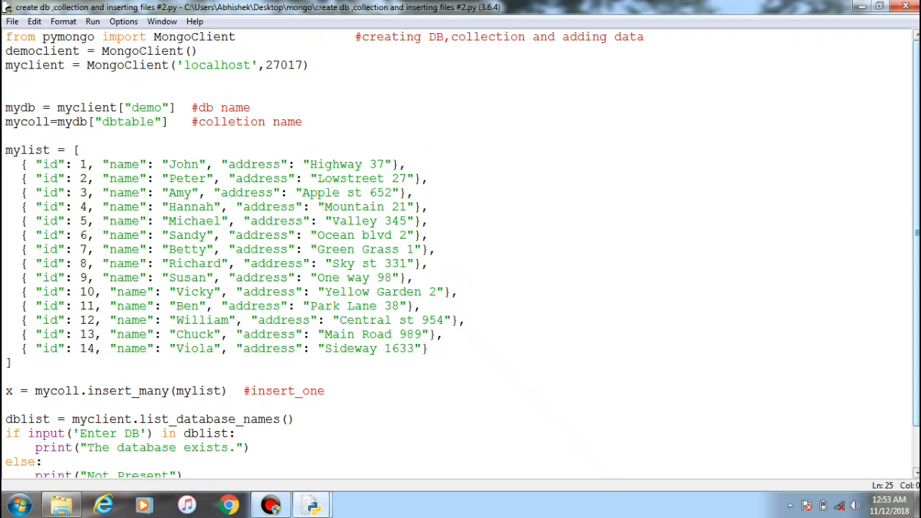
{"action": "left_click", "coordinate": [8, 376]}
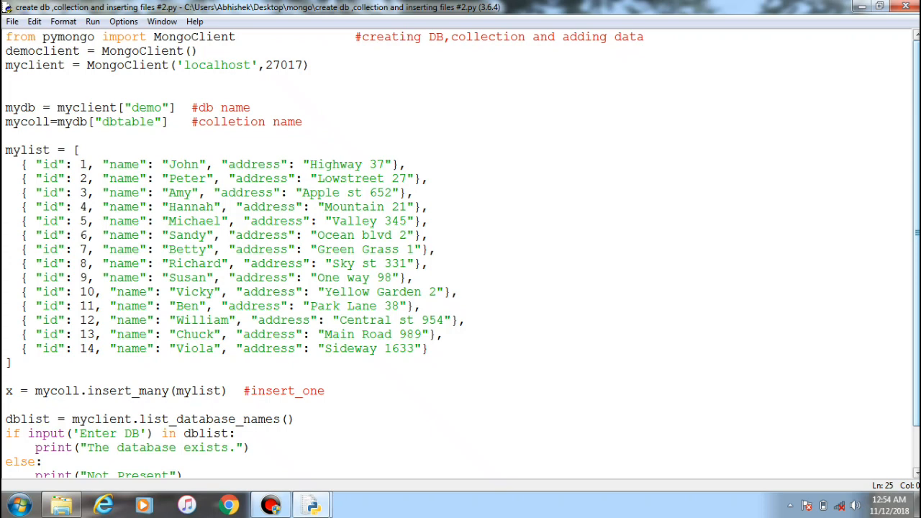
{"action": "left_click", "coordinate": [5, 377]}
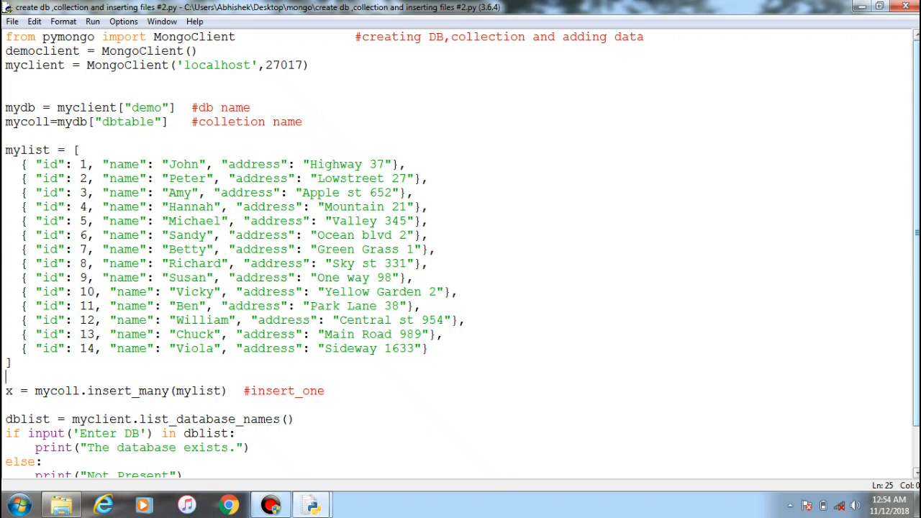
{"action": "scroll", "scroll_direction": "down", "scroll_amount": 3}
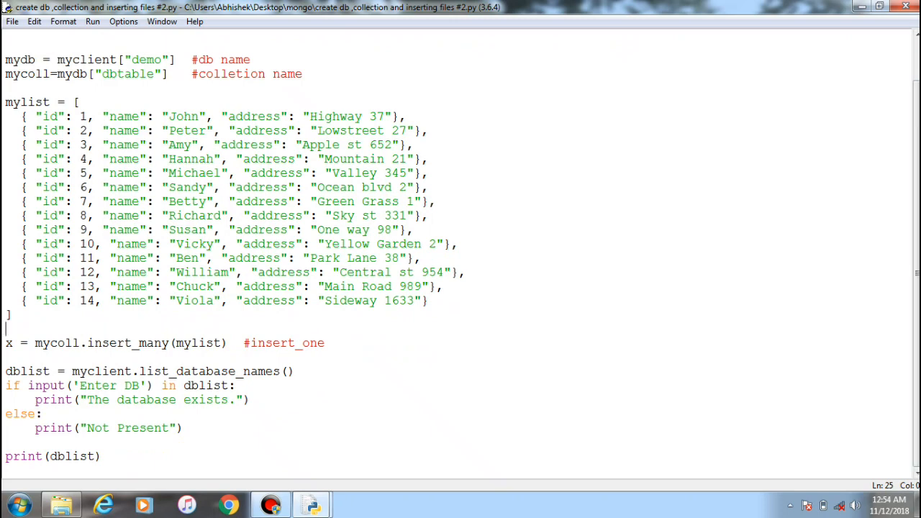
{"action": "scroll", "scroll_direction": "up", "scroll_amount": 3}
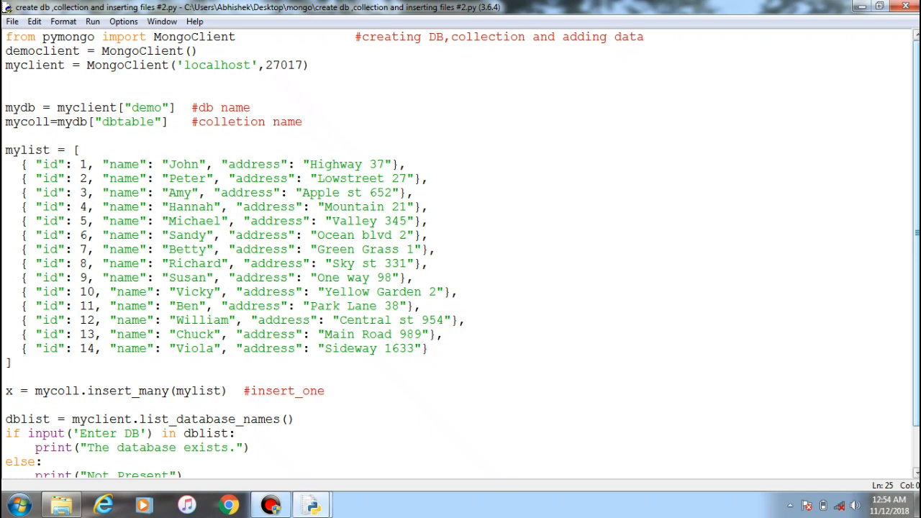
{"action": "left_click", "coordinate": [7, 377]}
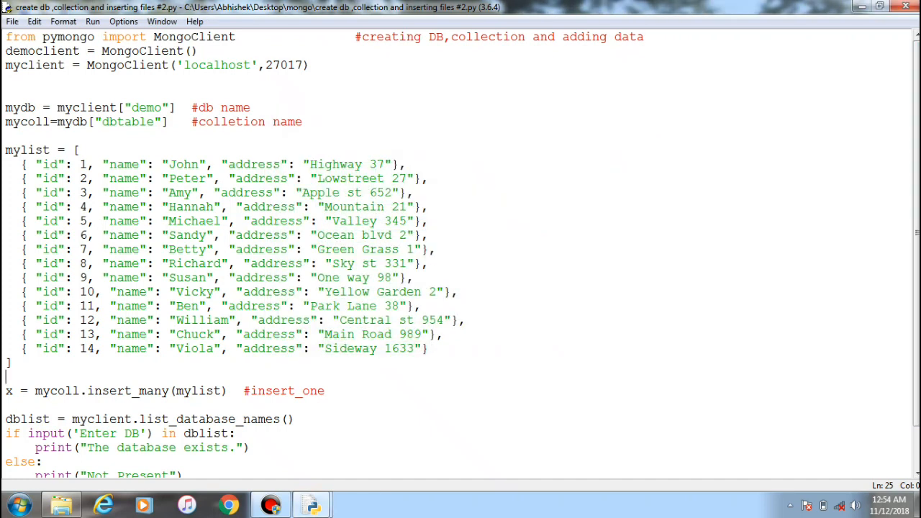
{"action": "left_click", "coordinate": [430, 207]}
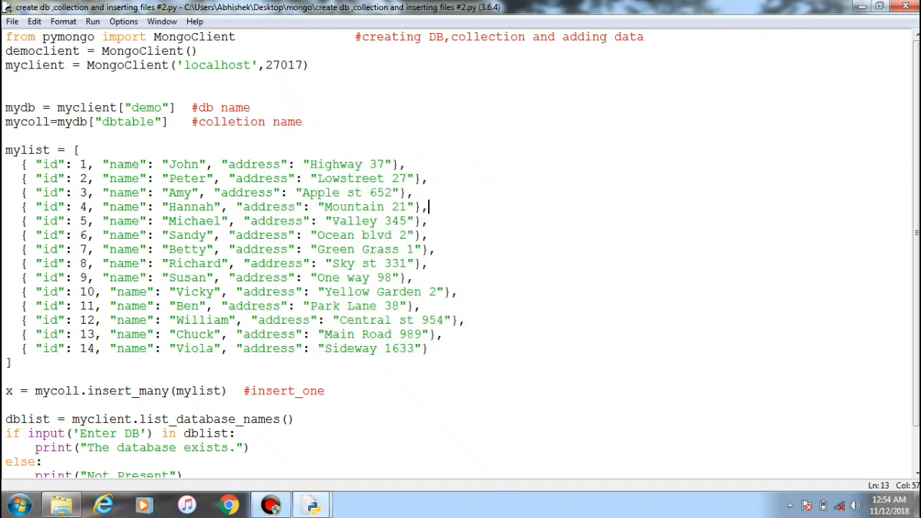